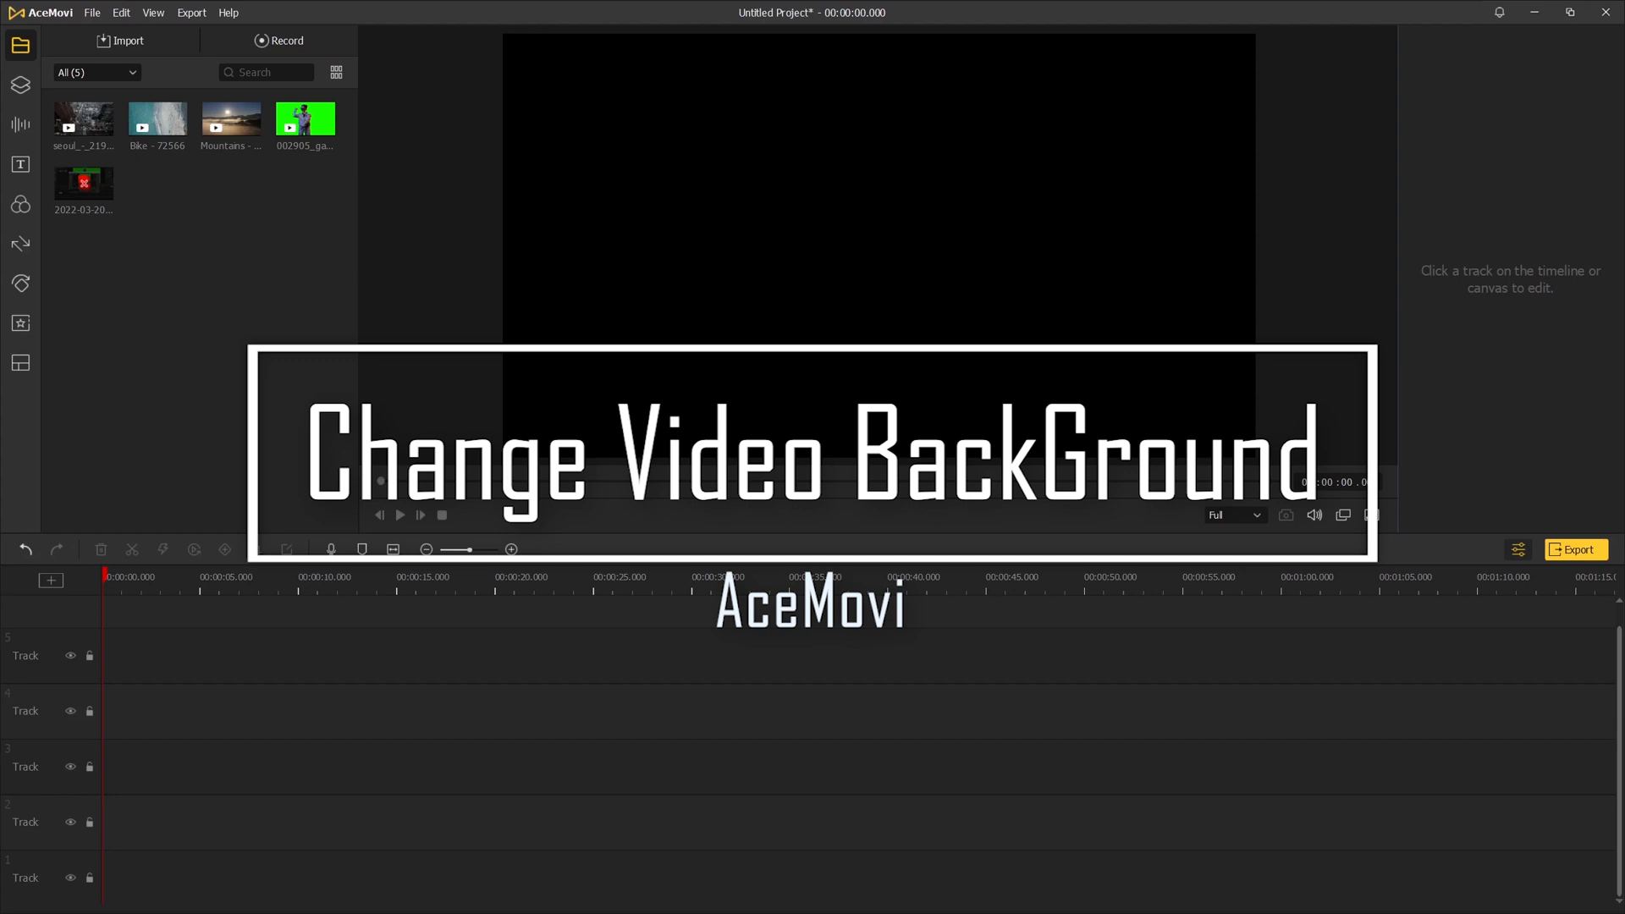
Drop the gamer green-screen clip onto Track 4 with Match to Media, then play and pause the preview.
{"action": "left_click_drag", "start_coordinate": [304, 119], "coordinate": [413, 679]}
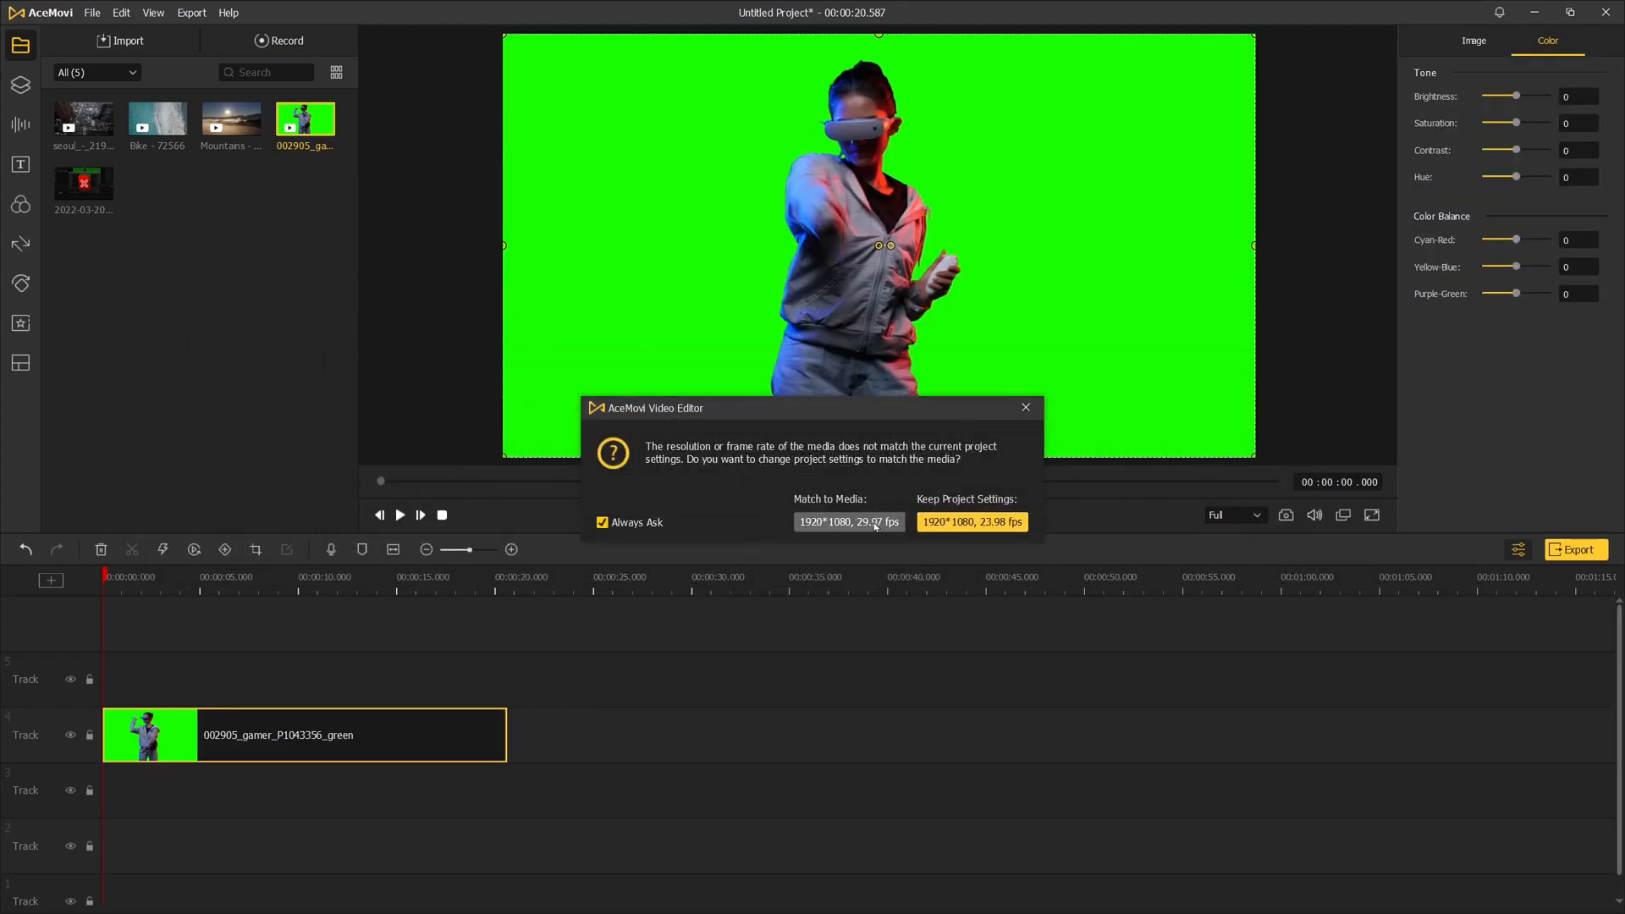
{"action": "left_click", "coordinate": [968, 522]}
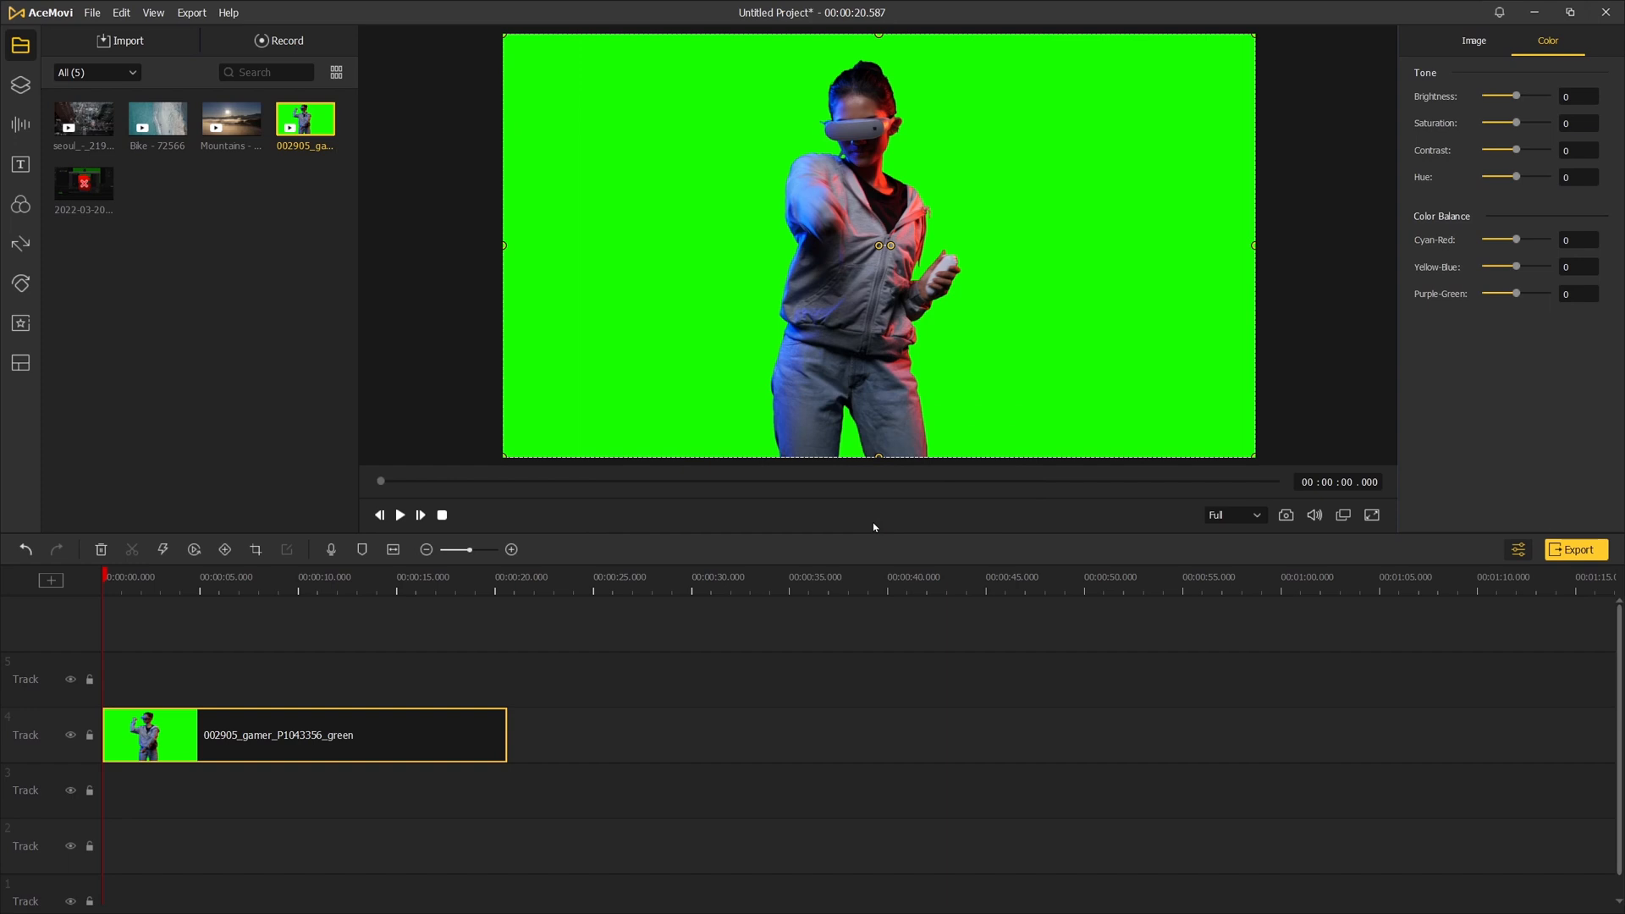
{"action": "left_click", "coordinate": [399, 515]}
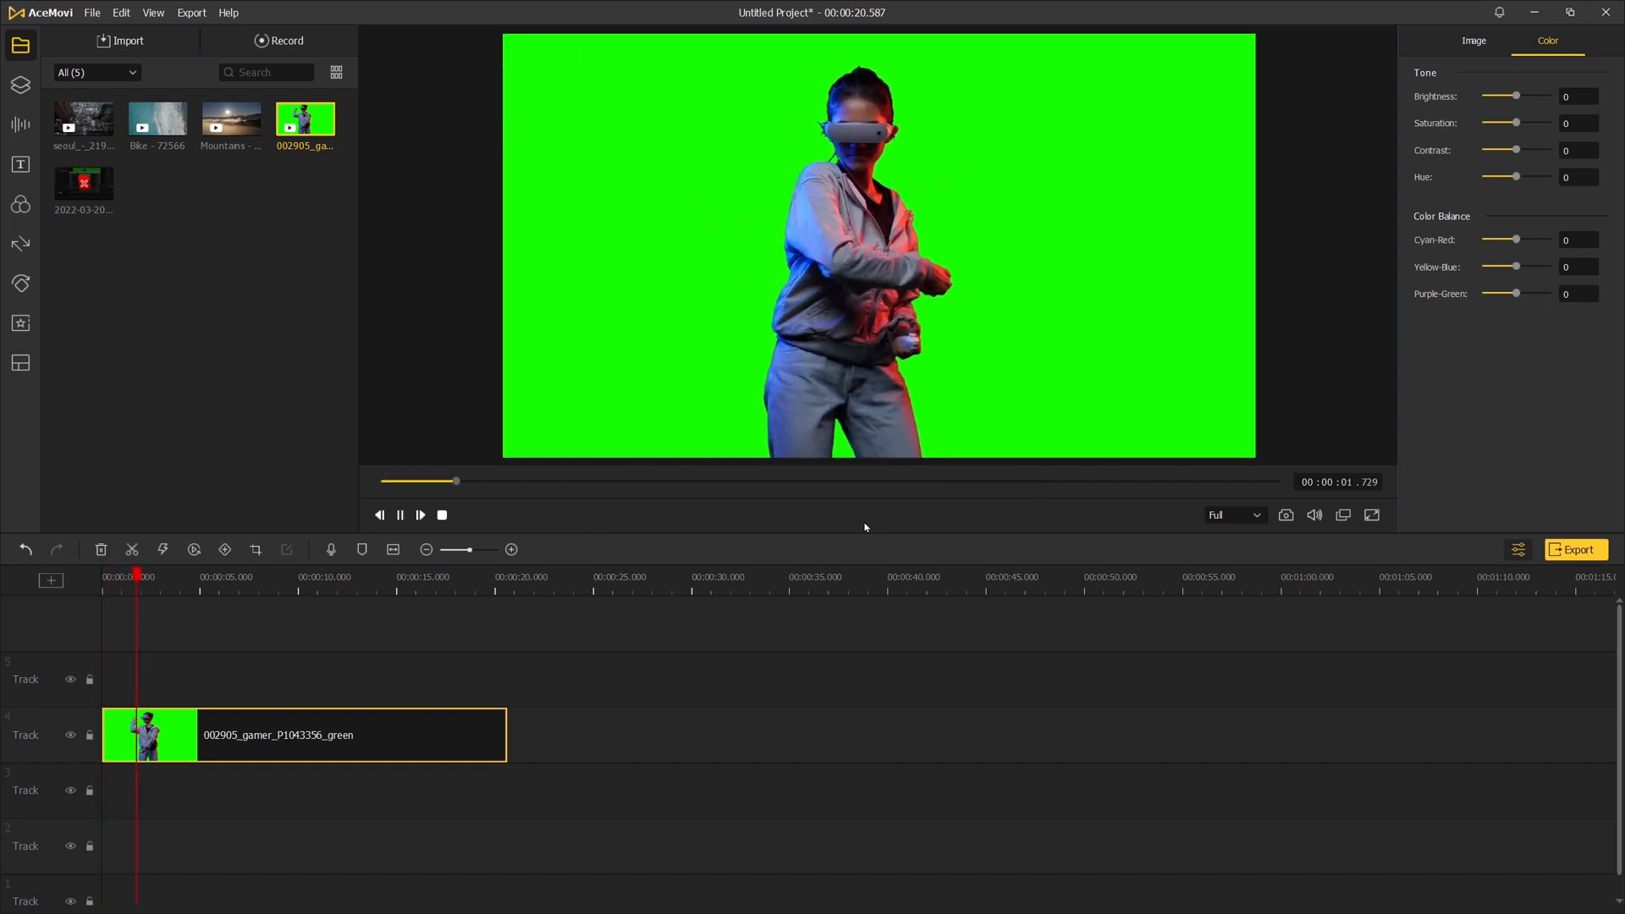
{"action": "left_click", "coordinate": [420, 514]}
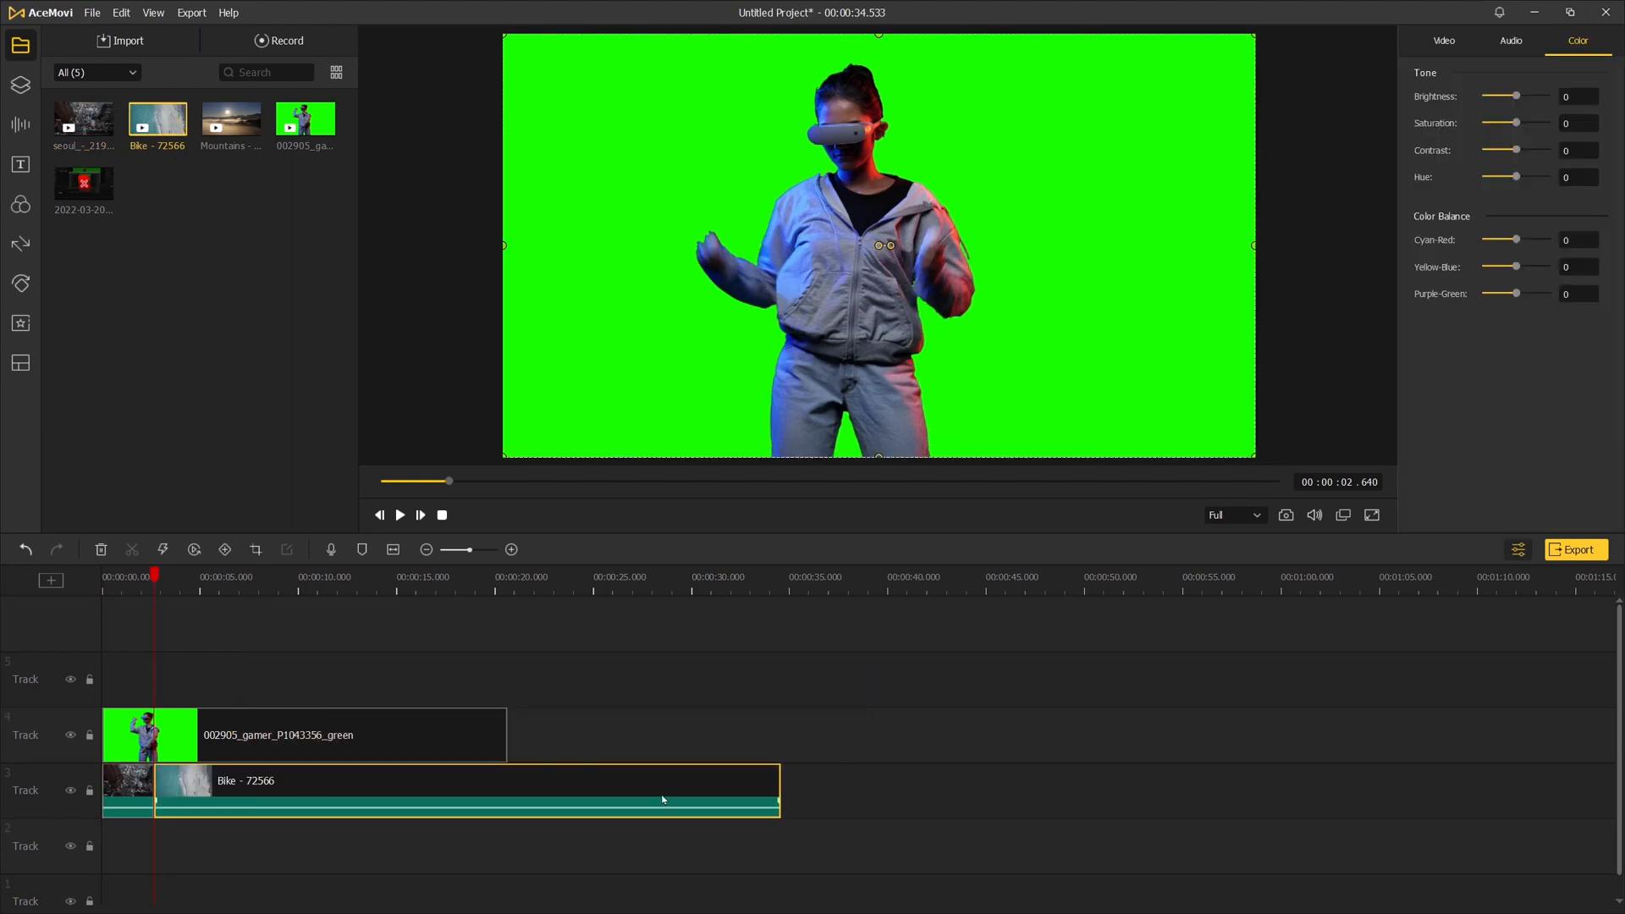
Trim the Bike - 72566 background clip so it ends with the gamer clip.
{"action": "left_click_drag", "start_coordinate": [781, 790], "coordinate": [511, 791]}
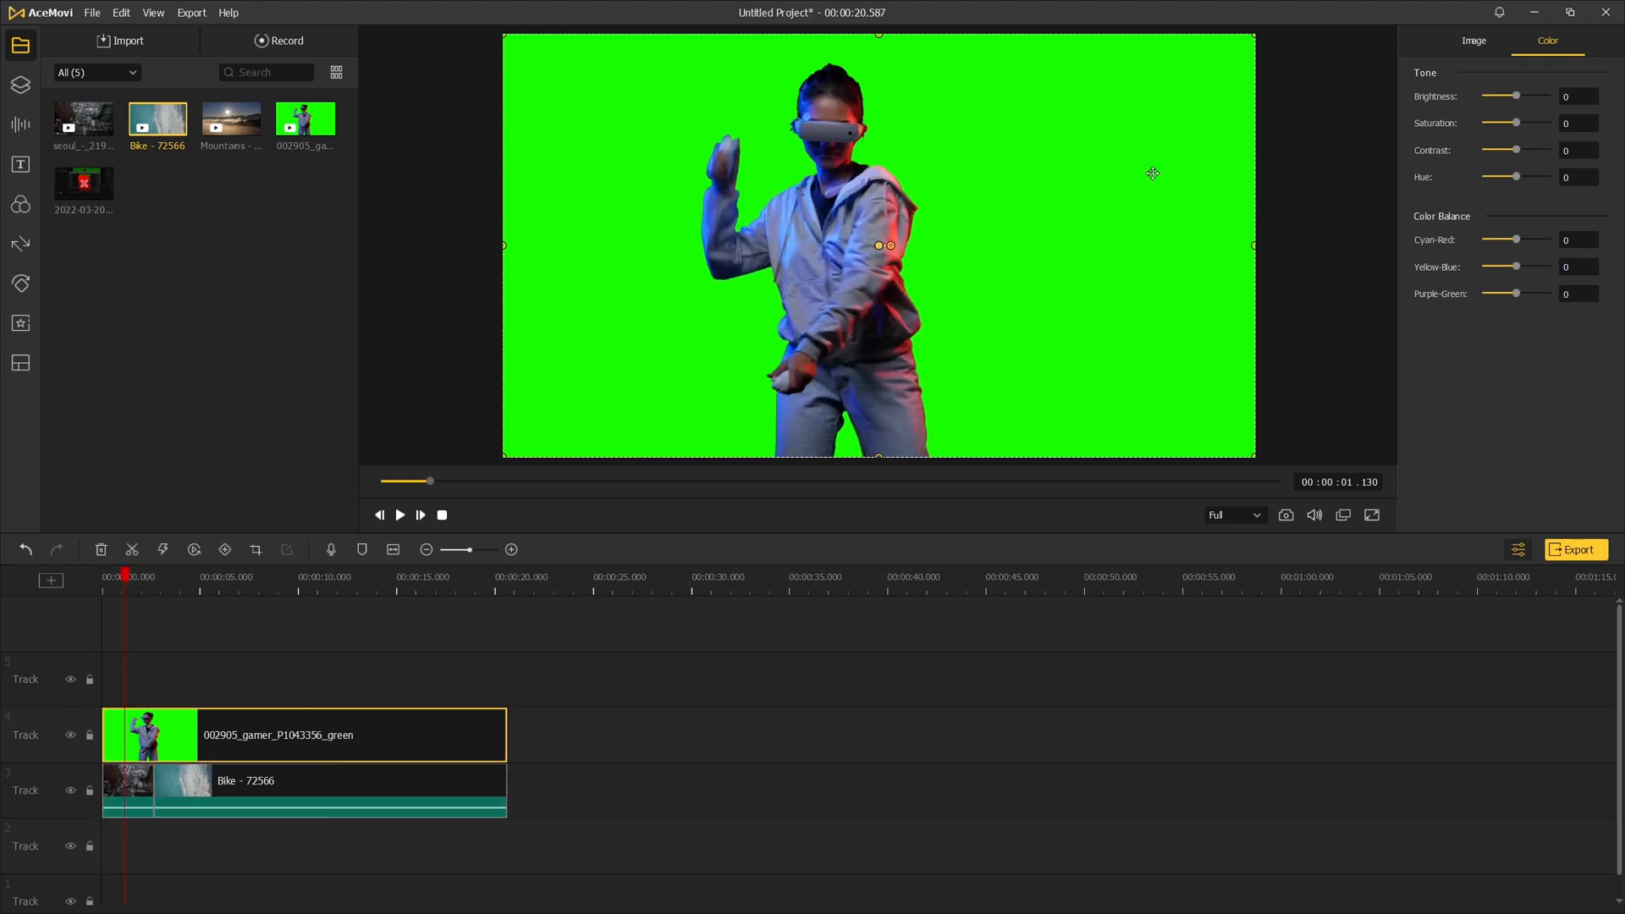
Enable Chroma Key on the gamer clip and raise its Tolerance until the green disappears.
{"action": "left_click", "coordinate": [1473, 40]}
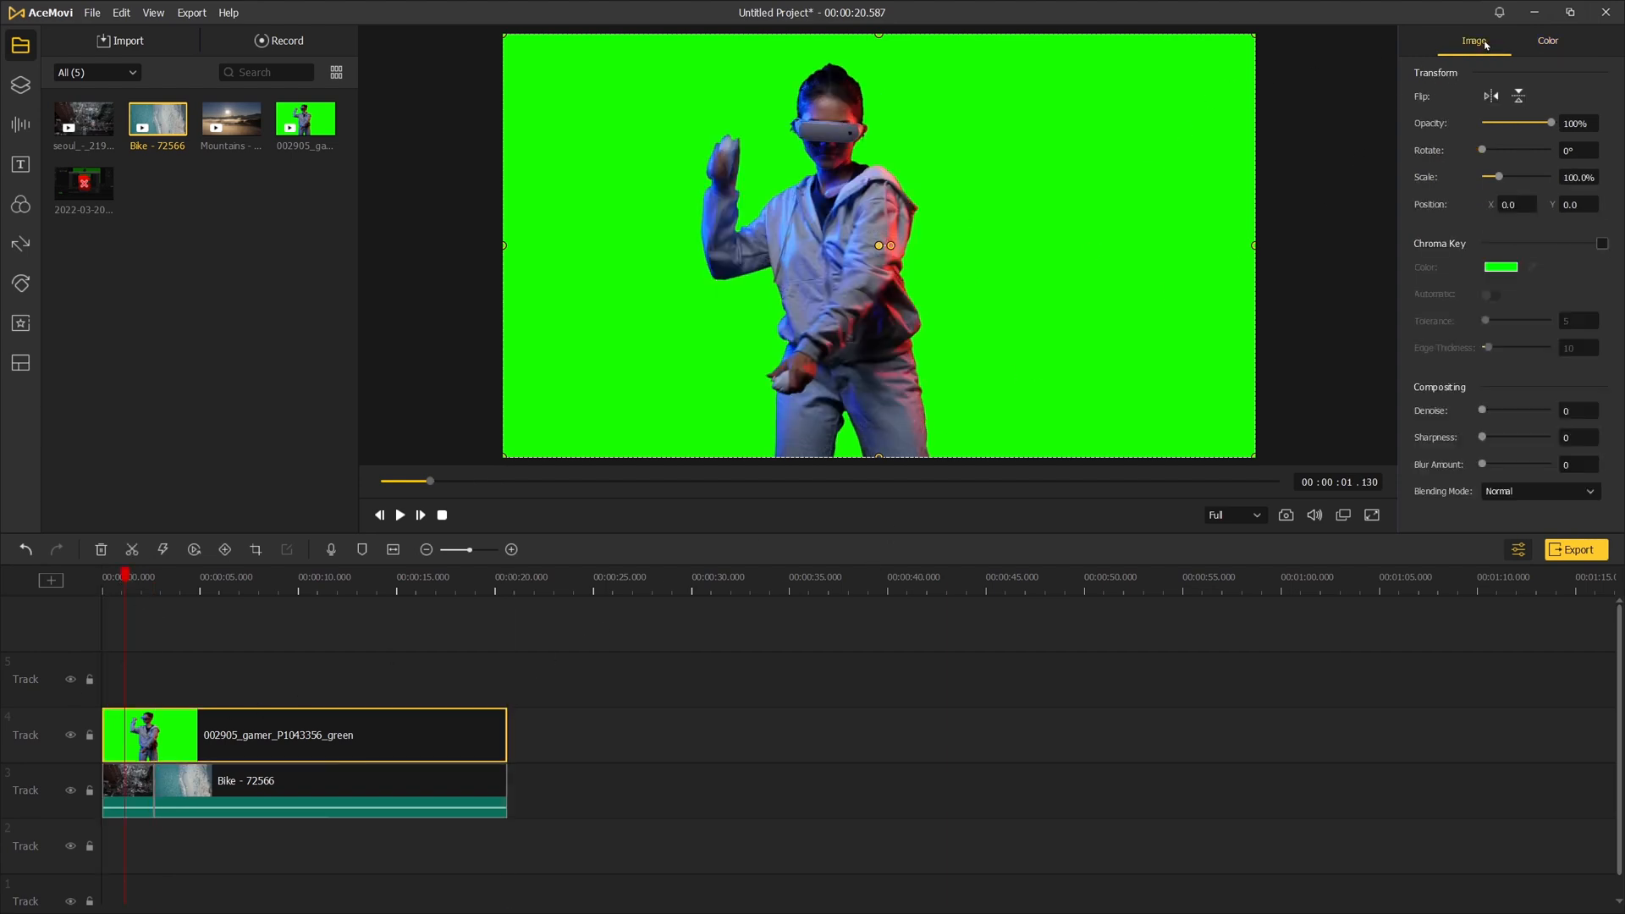
{"action": "left_click", "coordinate": [1602, 244]}
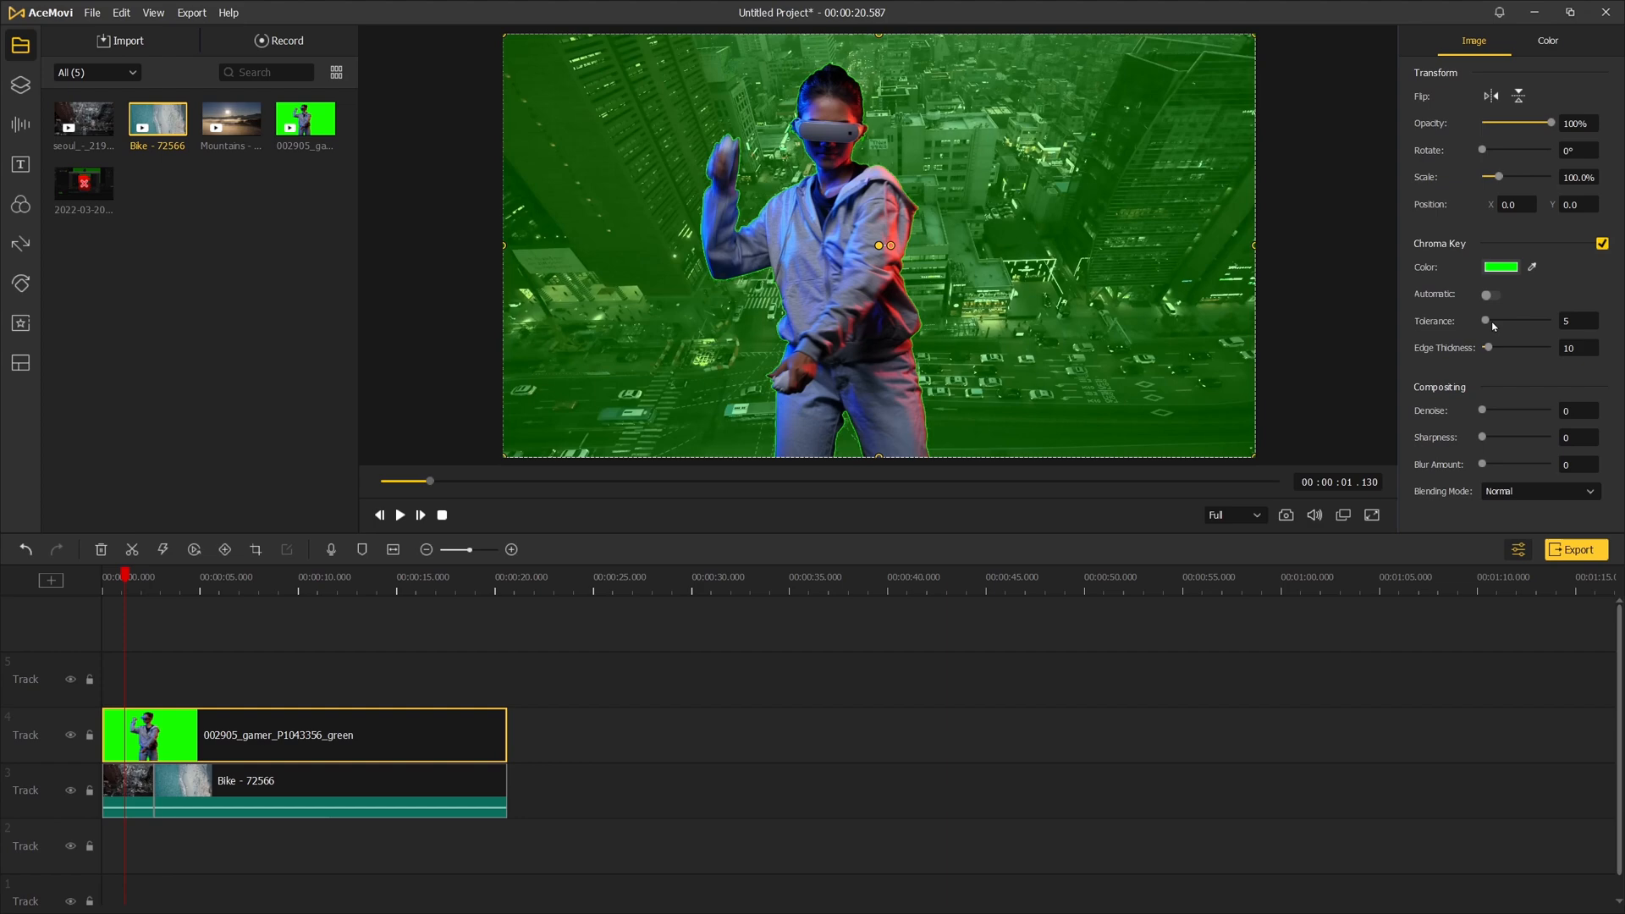
{"action": "left_click_drag", "start_coordinate": [1488, 320], "coordinate": [1493, 320]}
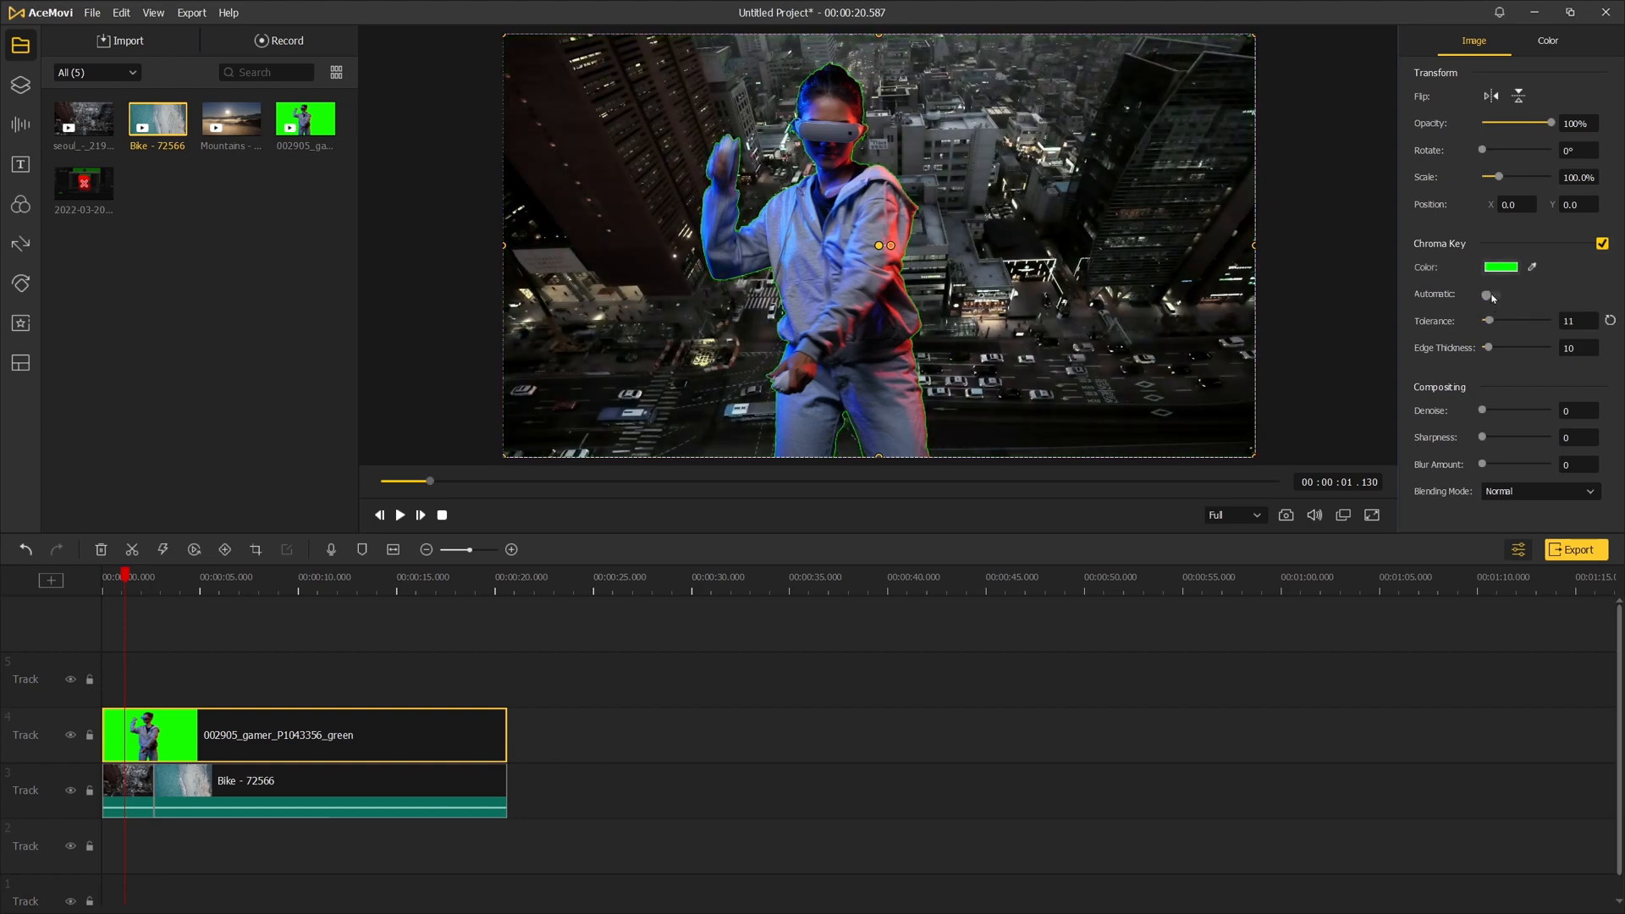
{"action": "left_click_drag", "start_coordinate": [1488, 319], "coordinate": [1508, 319]}
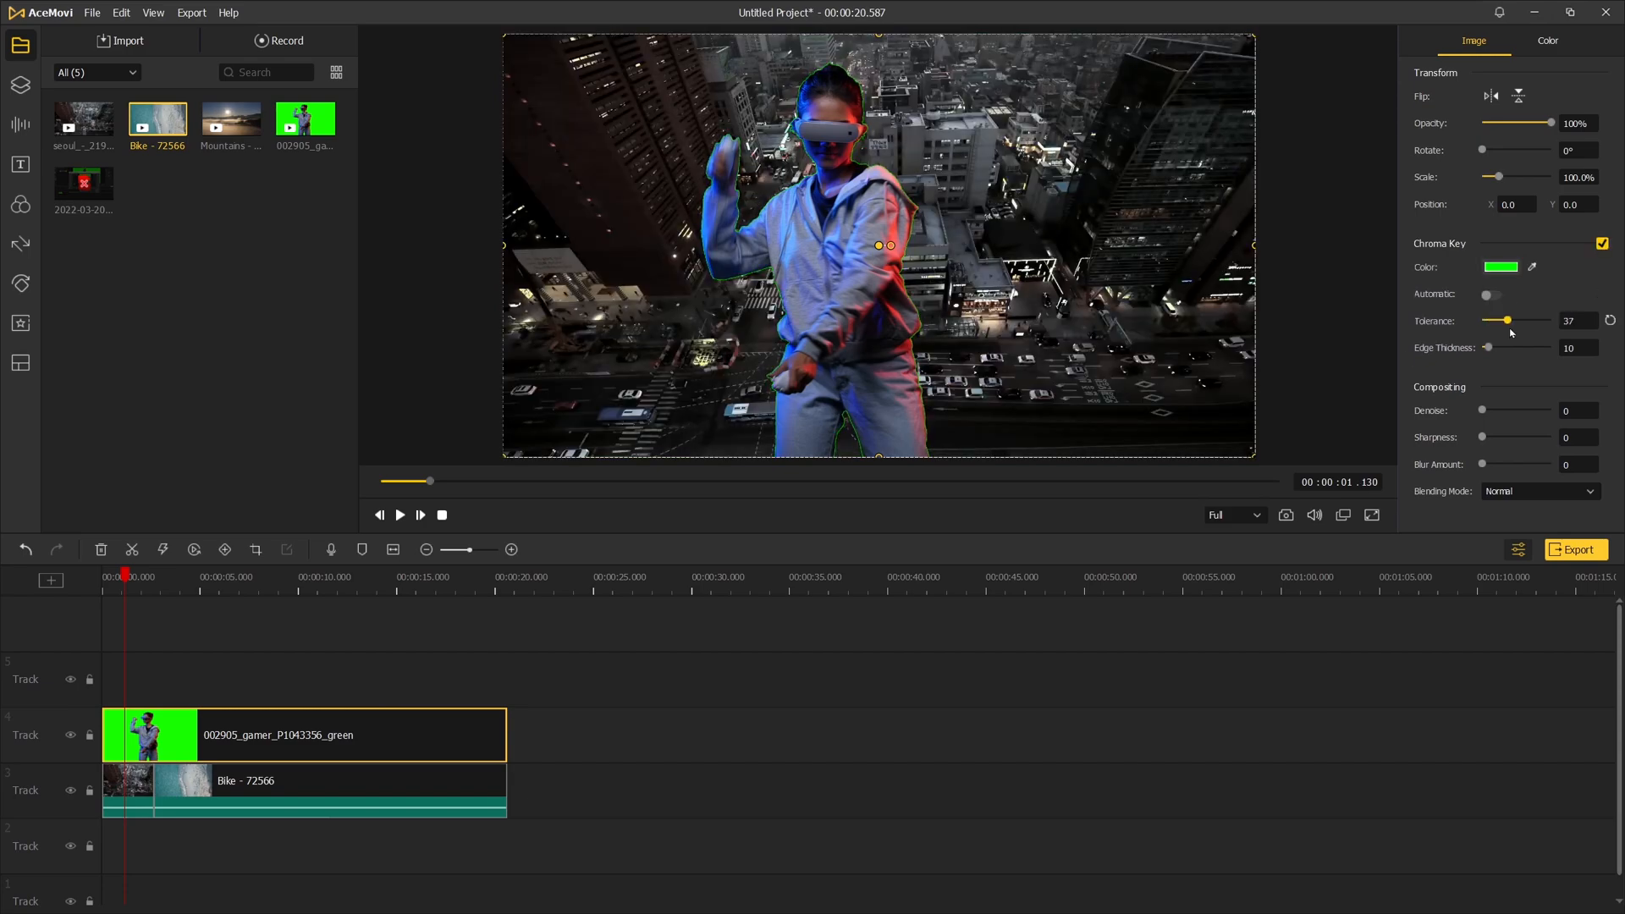
{"action": "left_click", "coordinate": [400, 514]}
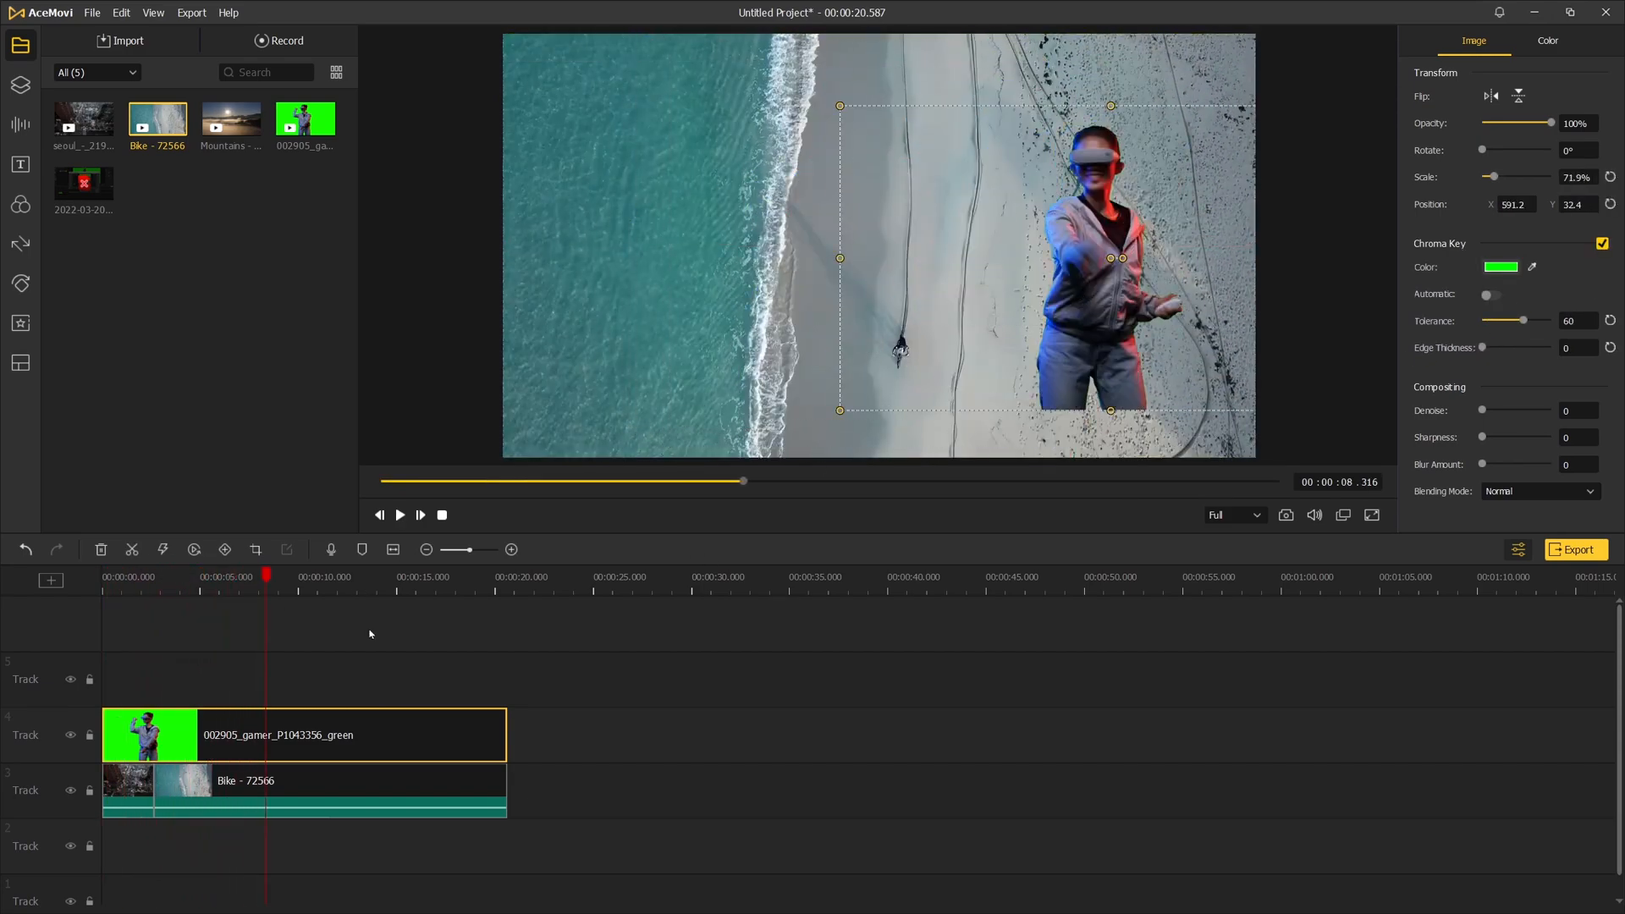
Scale the gamer to 71.9% at position X 591.2, Y 32.4 with keyframes and play the animation.
{"action": "left_click", "coordinate": [1578, 41]}
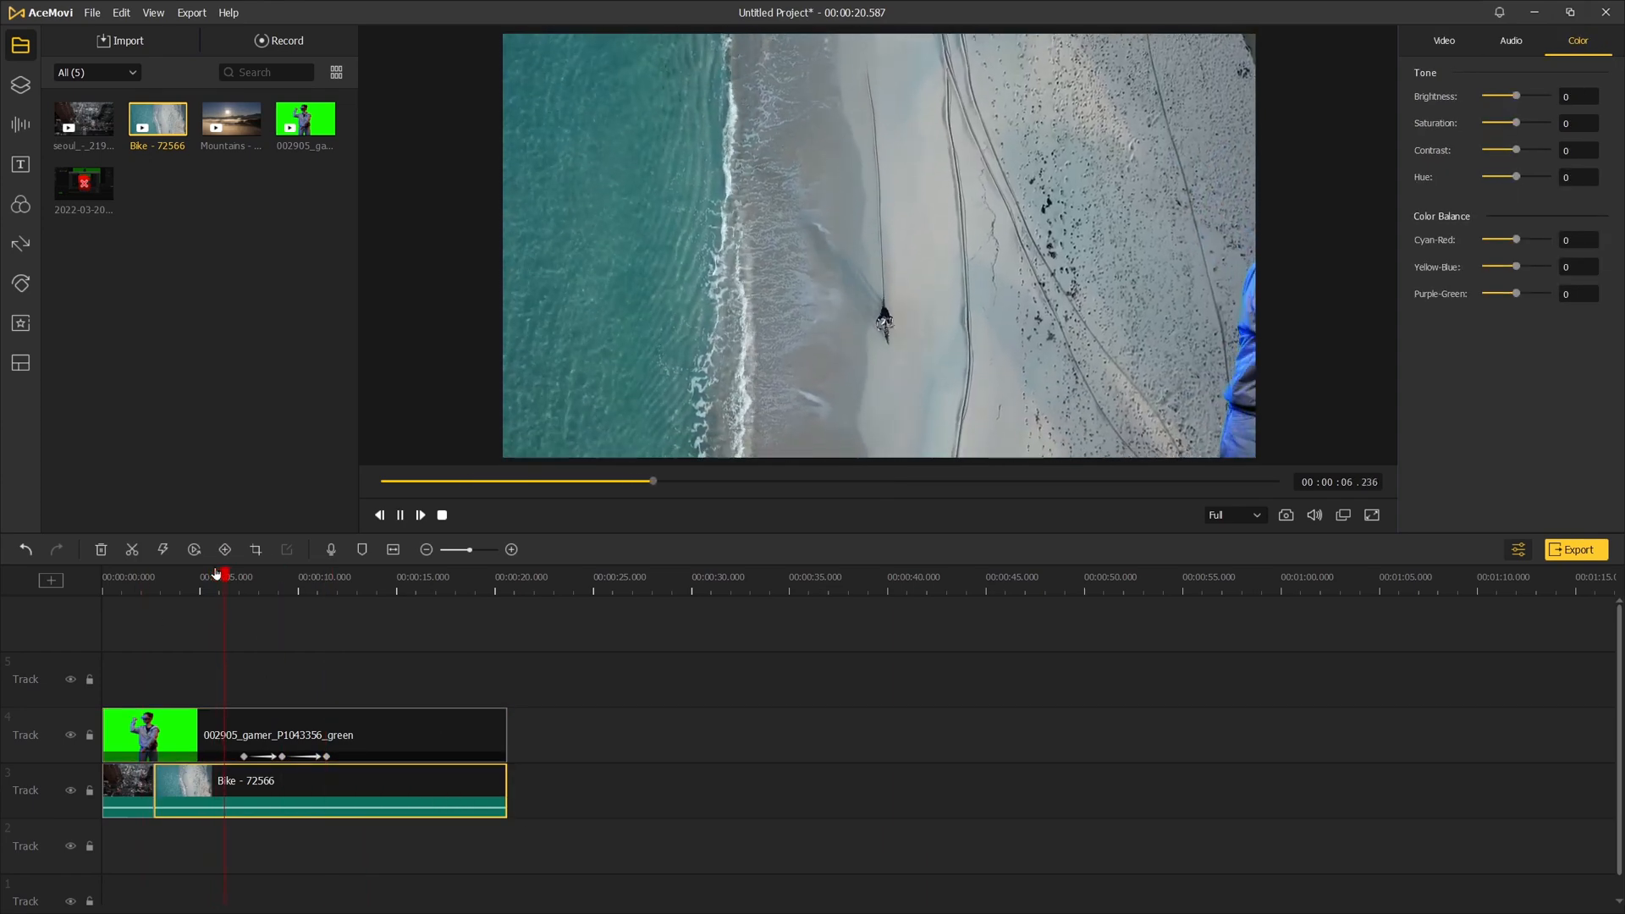
{"action": "left_click", "coordinate": [420, 514]}
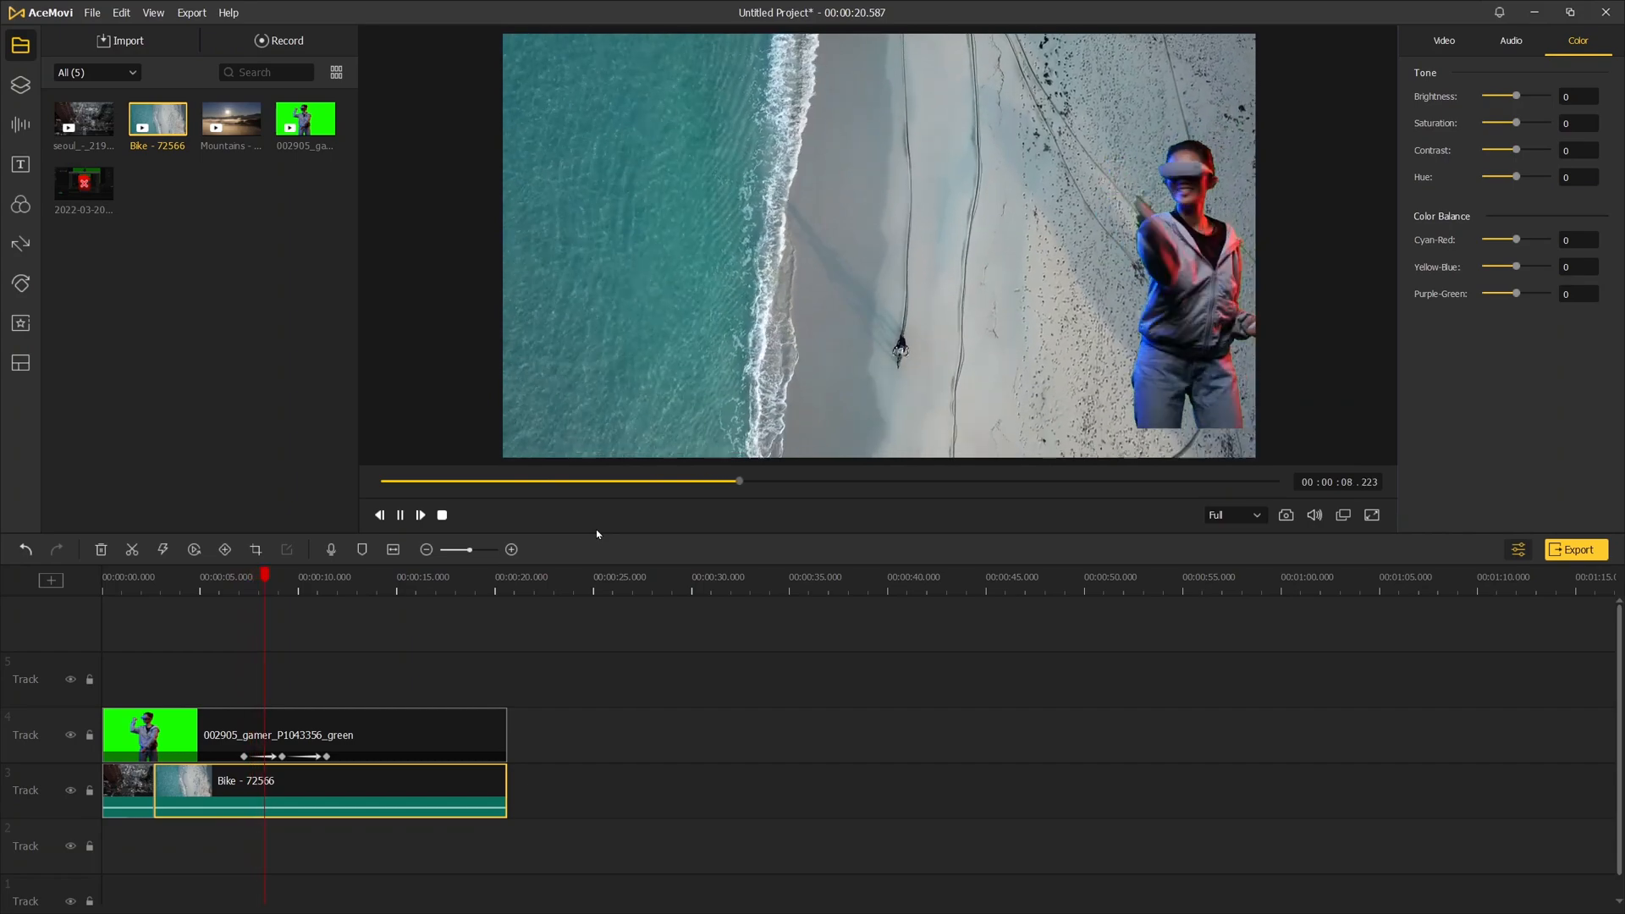